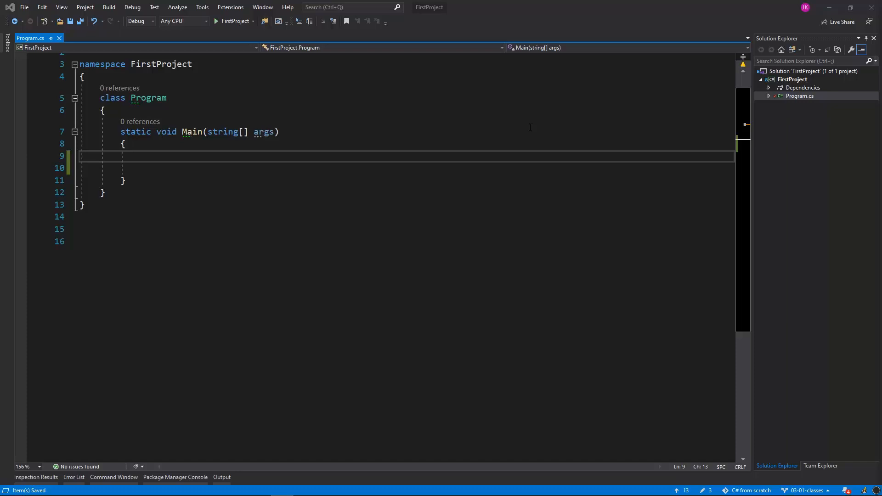
Add a new class file named Person.cs to the FirstProject project.
{"action": "left_click", "coordinate": [792, 80]}
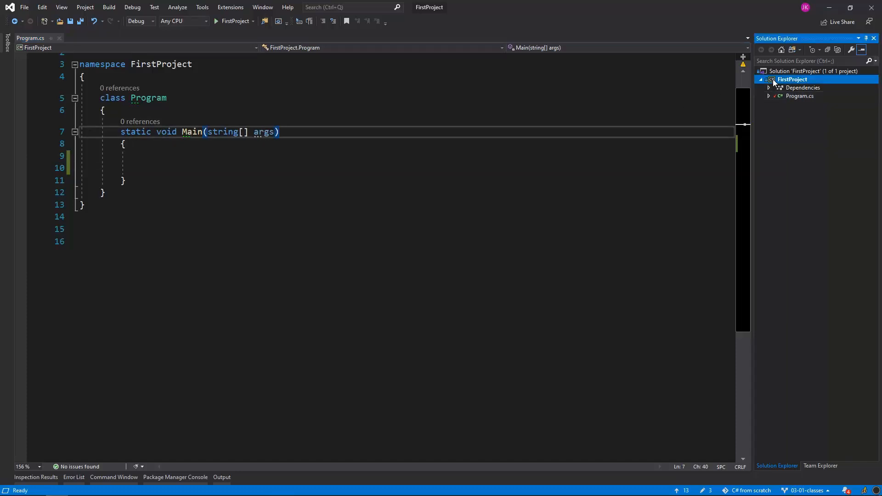
{"action": "right_click", "coordinate": [791, 80]}
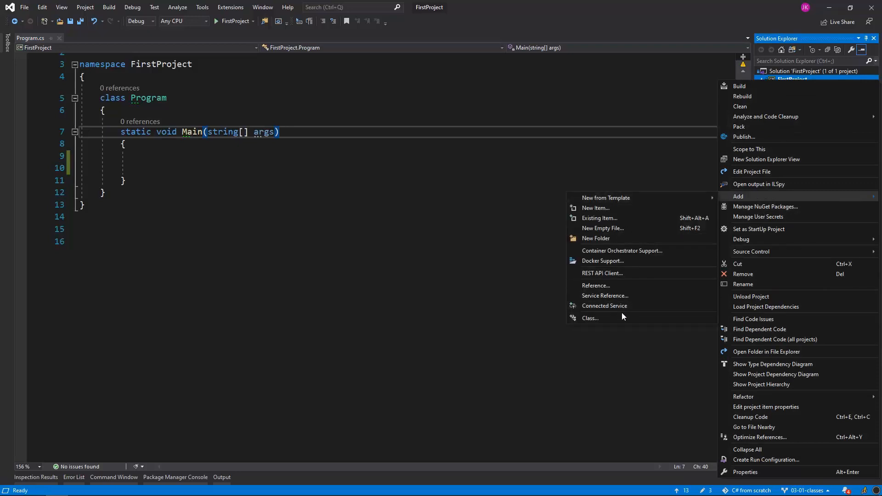
{"action": "left_click", "coordinate": [594, 208]}
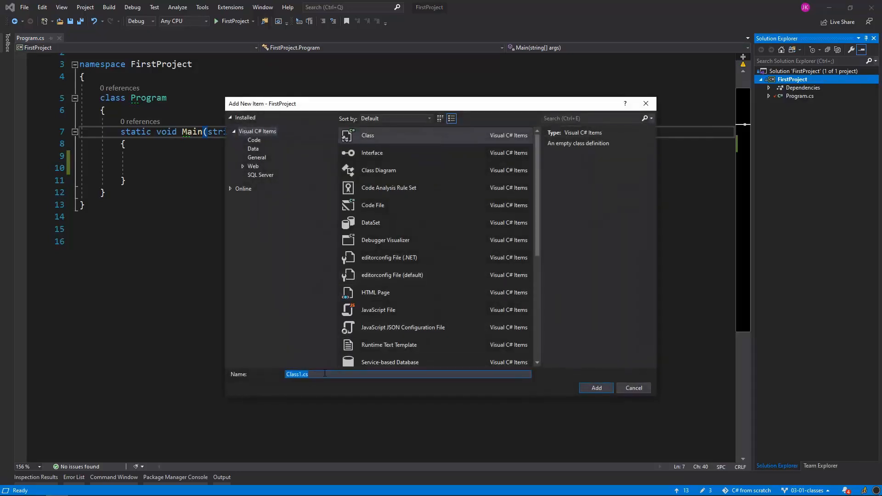
{"action": "type", "text": "Perso"}
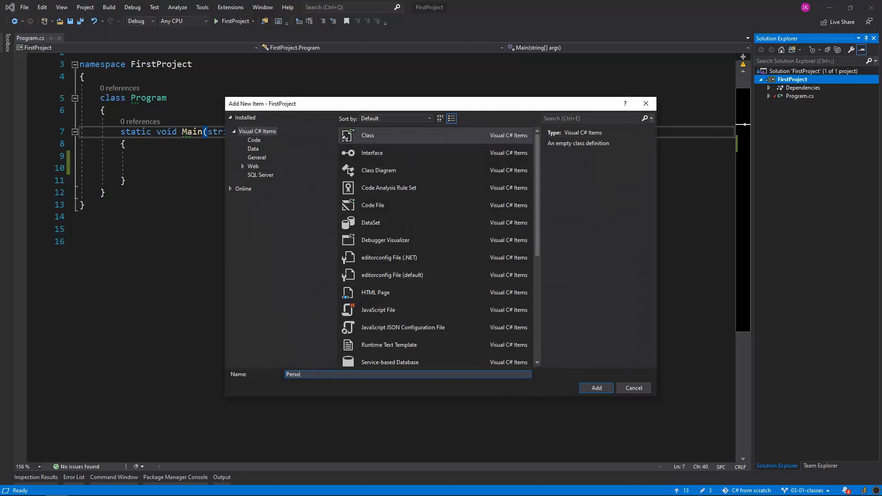
{"action": "left_click", "coordinate": [595, 388]}
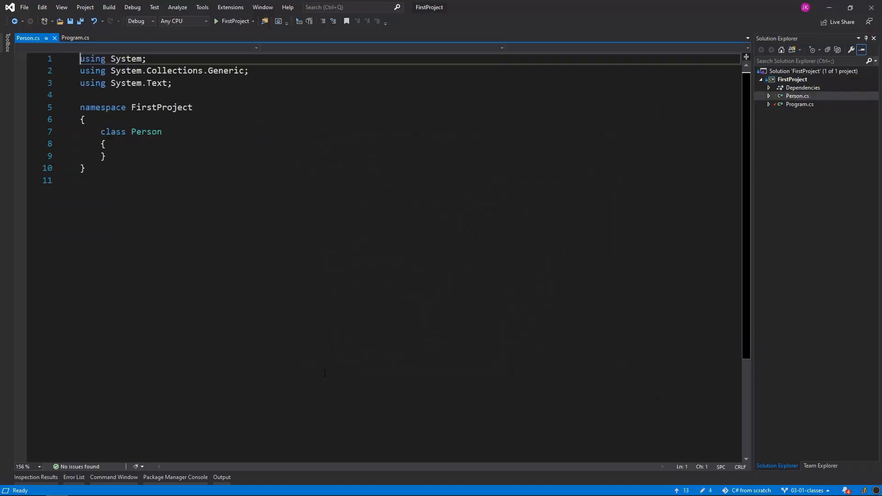
Declare string FirstName, string LastName and DateTime DateOfBirth fields in the Person class.
{"action": "left_click", "coordinate": [103, 153]}
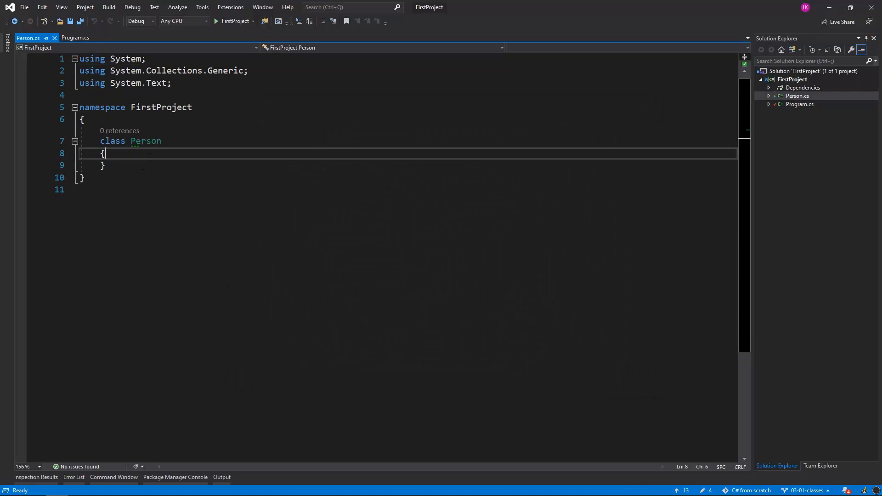
{"action": "type", "text": "string"}
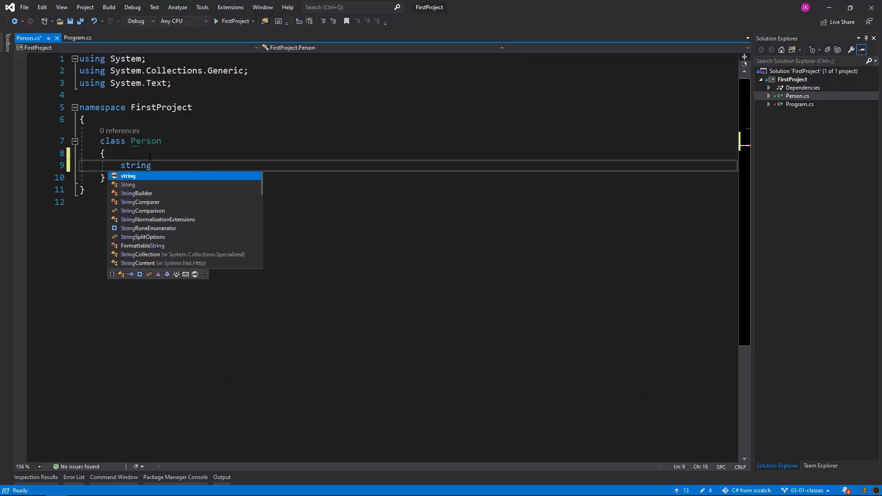
{"action": "type", "text": "FirstN"}
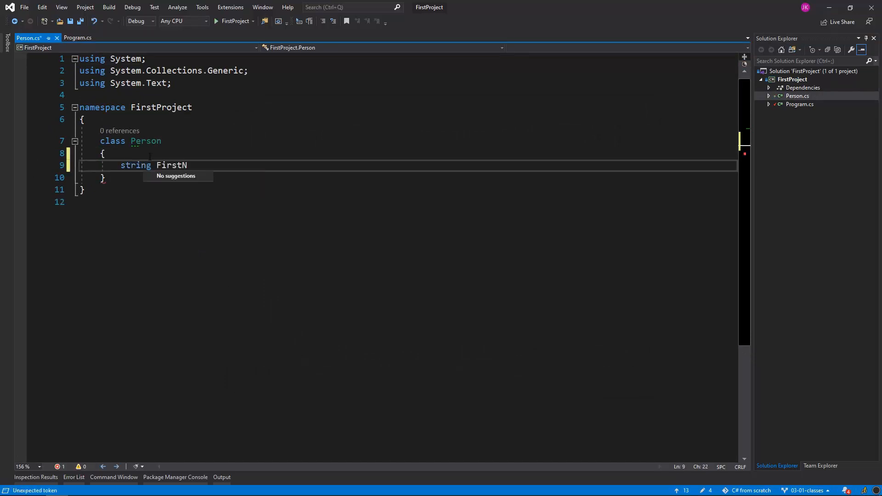
{"action": "type", "text": "ame;"}
{"action": "type", "text": "DateTime D"}
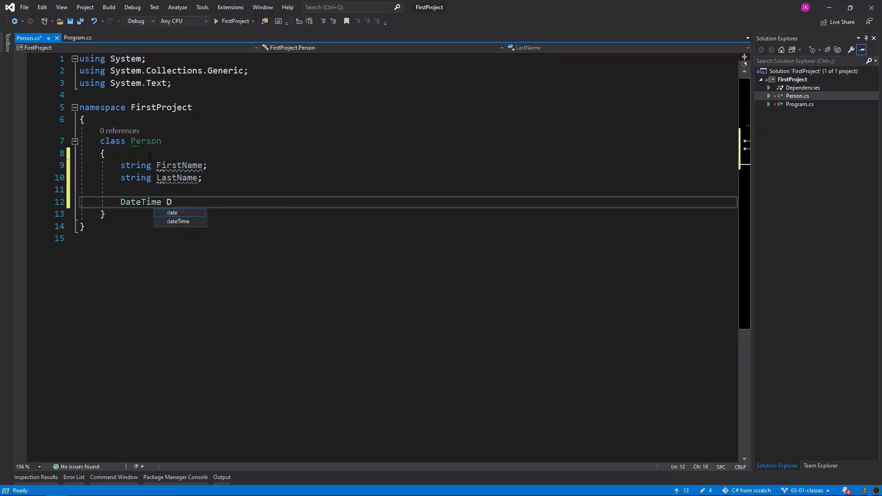
{"action": "type", "text": "ateOfBirt"}
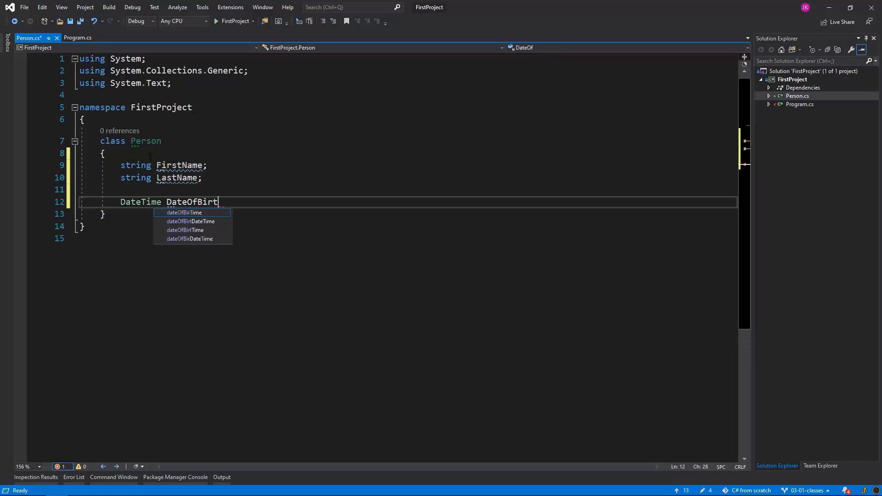
{"action": "type", "text": "h;"}
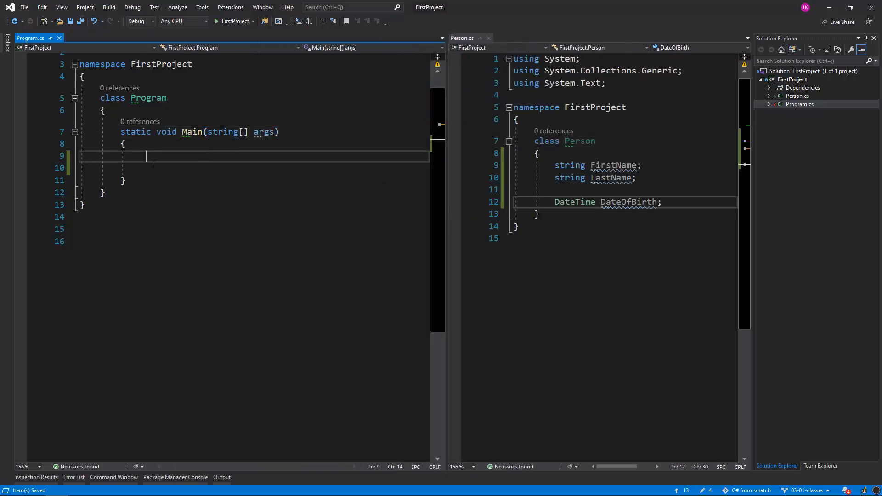
Write 'Person bill = new Person();' in Main and begin a new line with bill.
{"action": "type", "text": "Person b"}
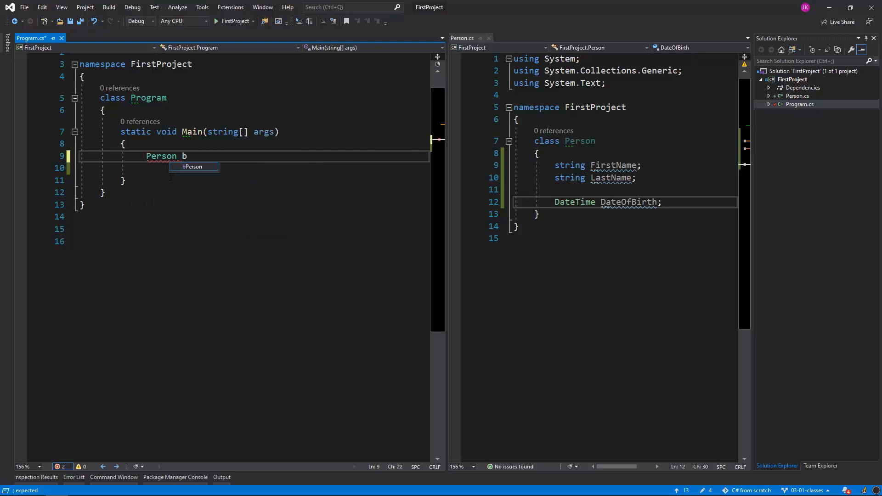
{"action": "type", "text": "ill"}
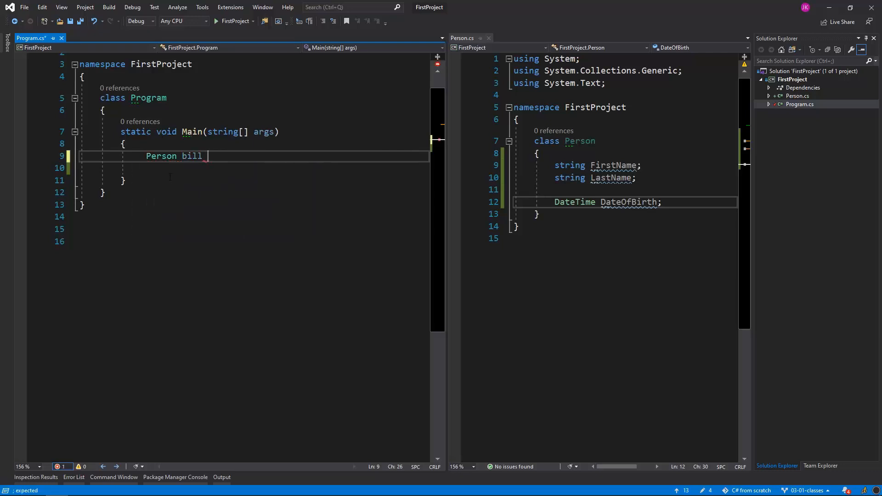
{"action": "type", "text": "= n"}
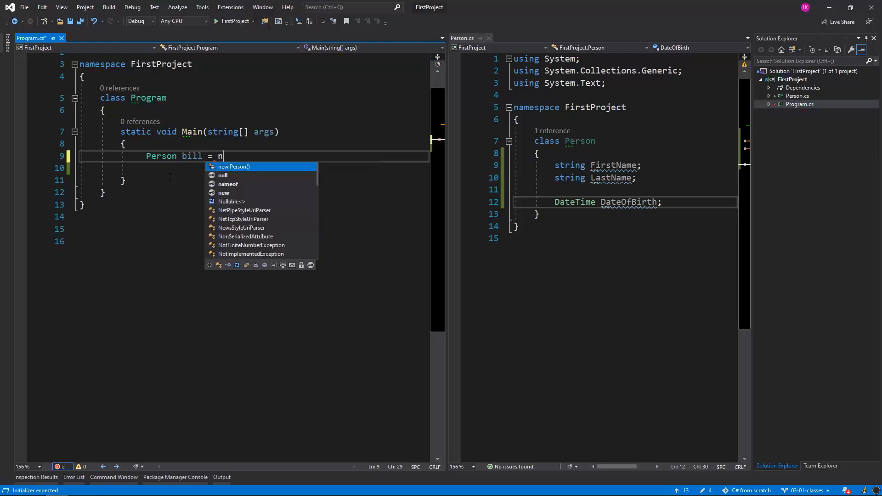
{"action": "type", "text": "ew Person();"}
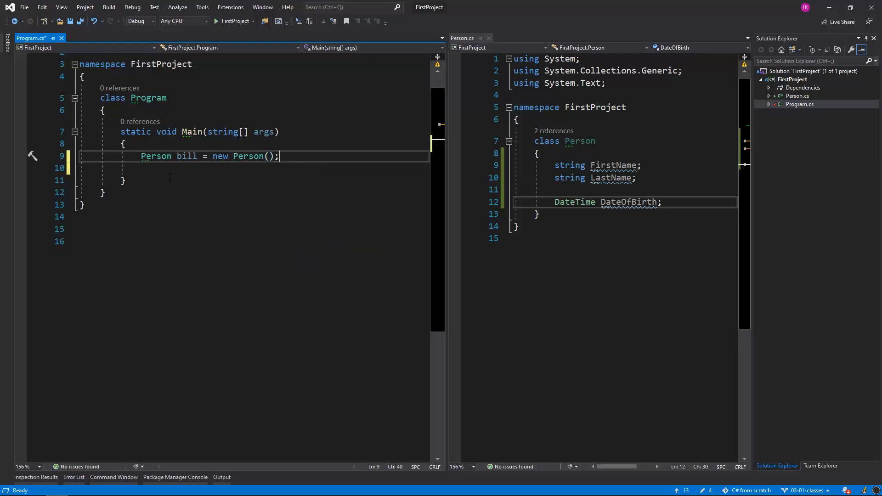
{"action": "key", "text": "Return"}
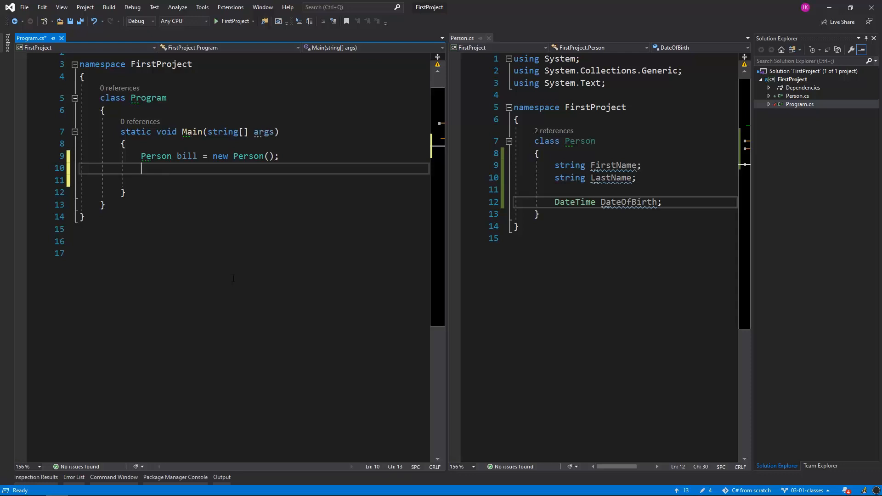
{"action": "mouse_move", "coordinate": [283, 360]}
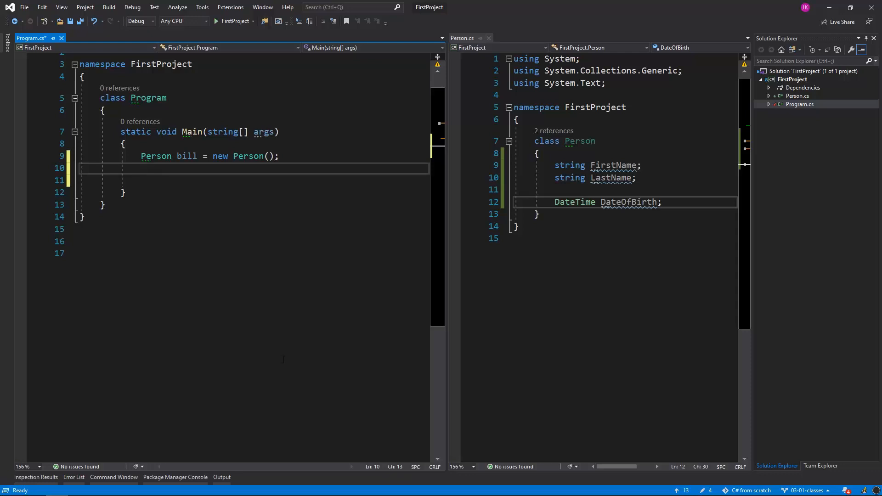
{"action": "type", "text": "bil"}
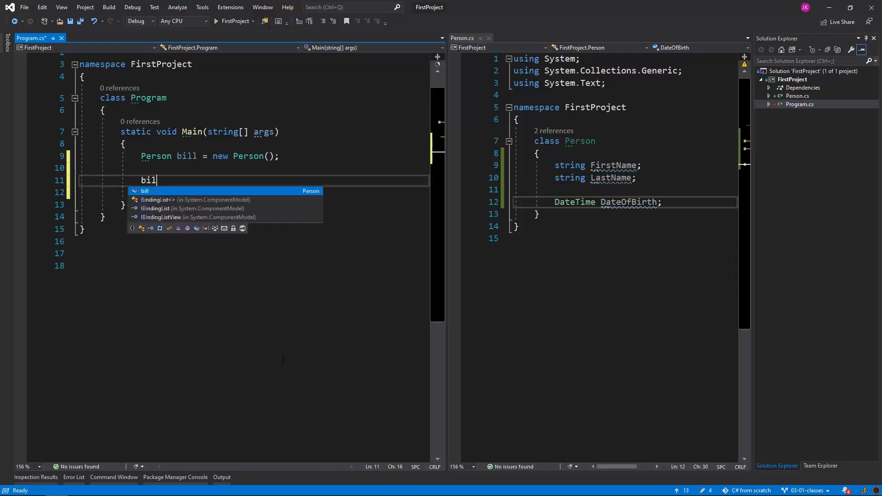
Assign "Bill" to bill.FirstName on the new line in Main.
{"action": "type", "text": "l.First"}
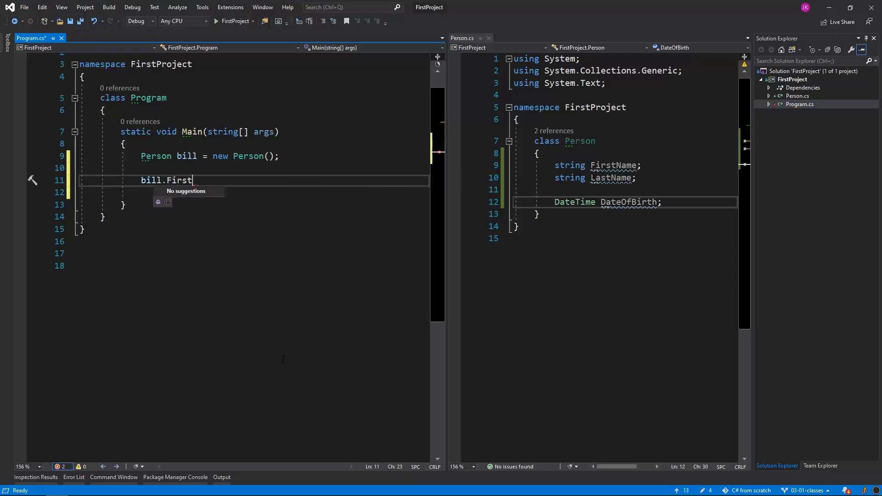
{"action": "type", "text": "Name = \"N\""}
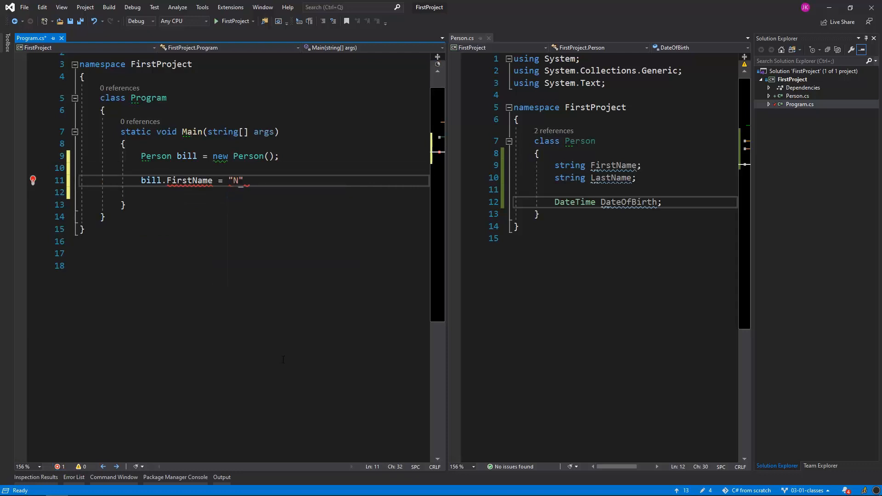
{"action": "type", "text": "Bill"}
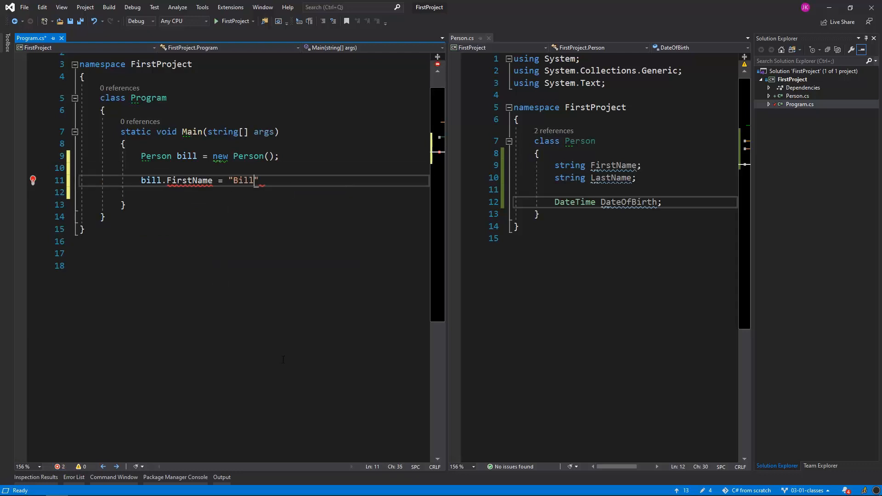
{"action": "type", "text": ";"}
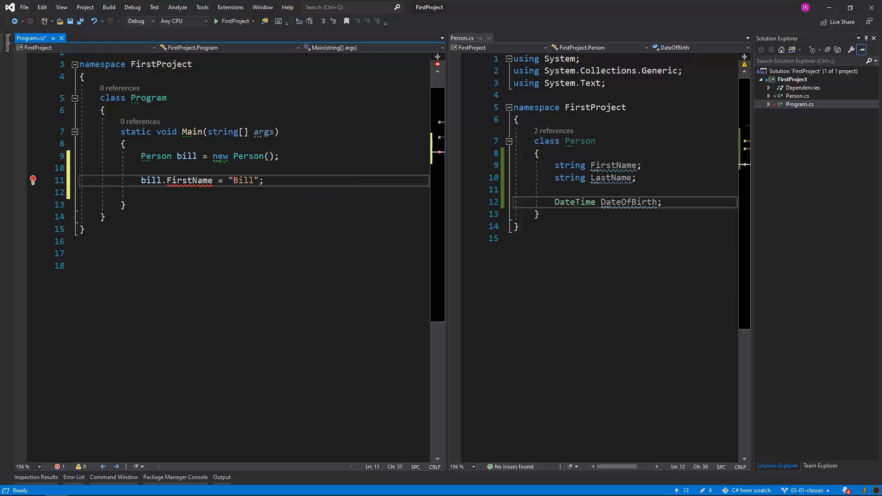
{"action": "mouse_move", "coordinate": [190, 180]}
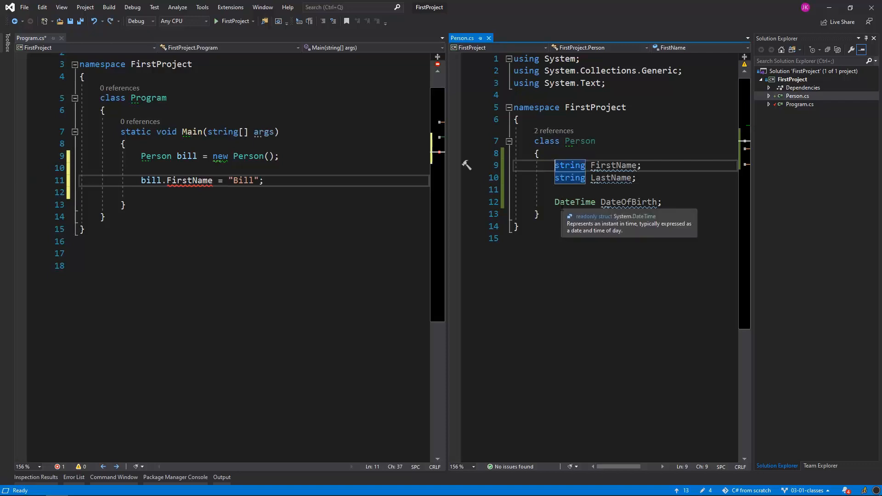
Prefix the Person field declarations with 'public' and return to Program.cs.
{"action": "type", "text": "public"}
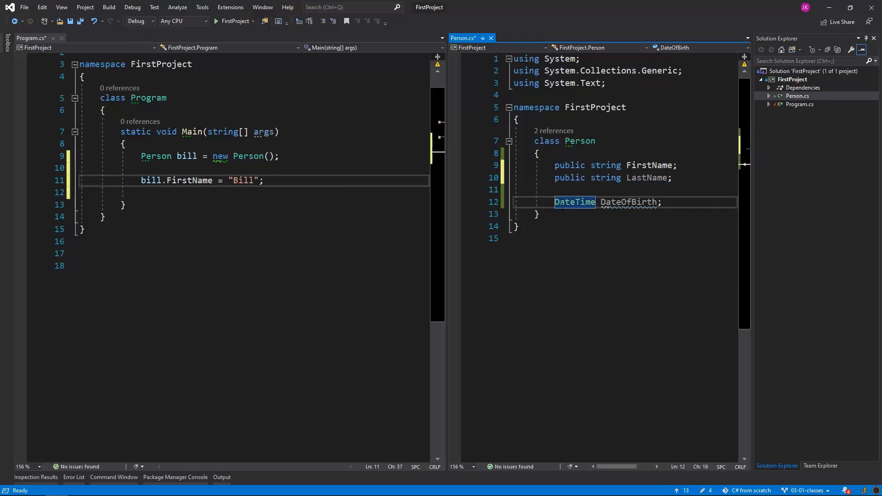
{"action": "type", "text": "public"}
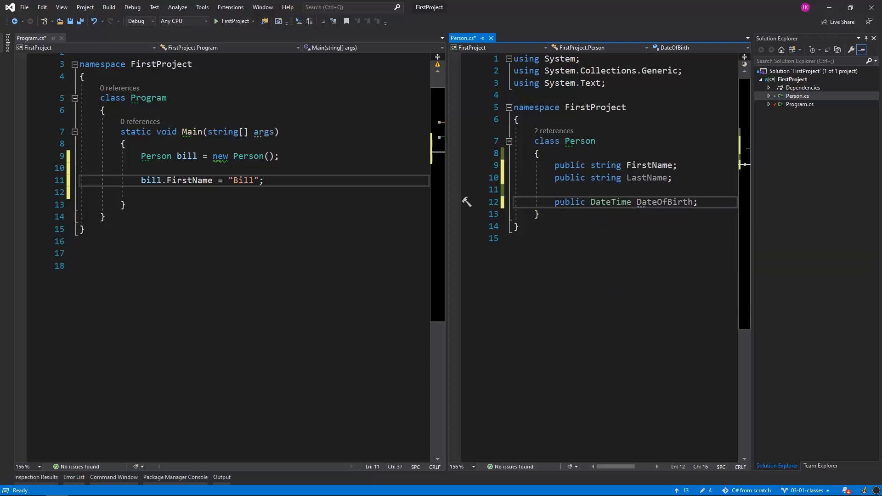
{"action": "double_click", "coordinate": [610, 202]}
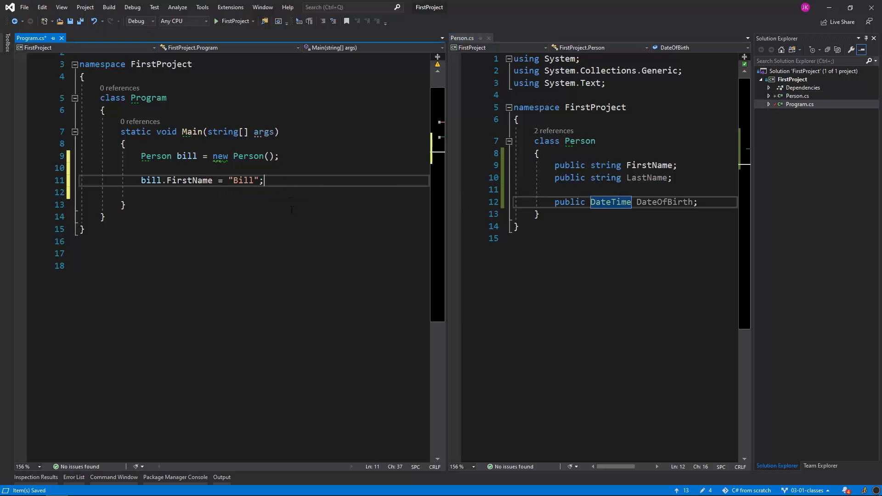
Print bill's FirstName and DateOfBirth with Console.WriteLine, then build and run the program.
{"action": "key", "text": "enter"}
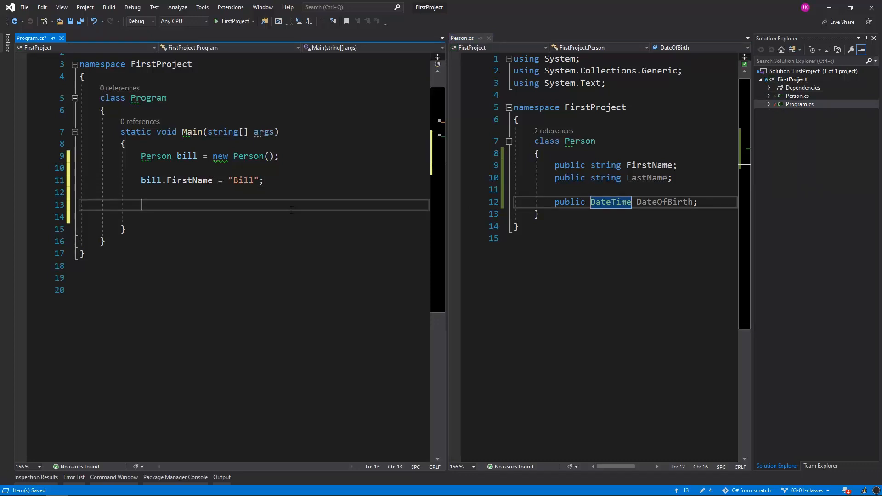
{"action": "type", "text": "Console.WriteLine($\"\");"}
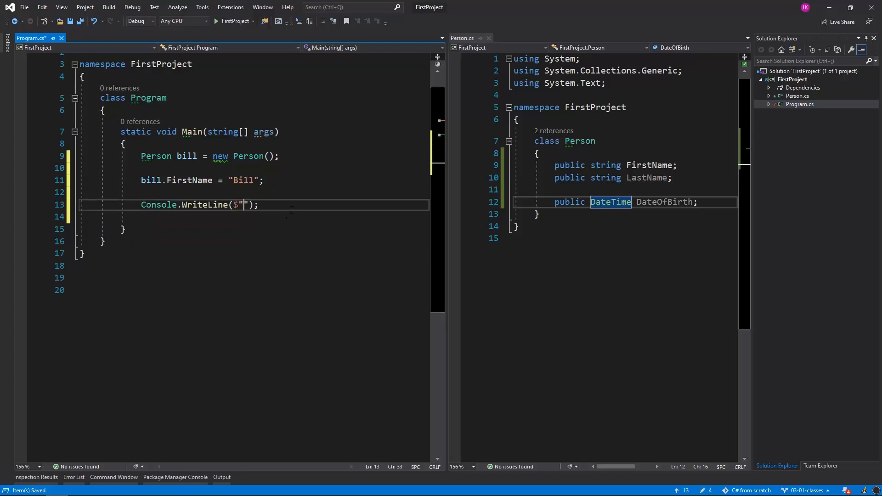
{"action": "type", "text": "{b"}
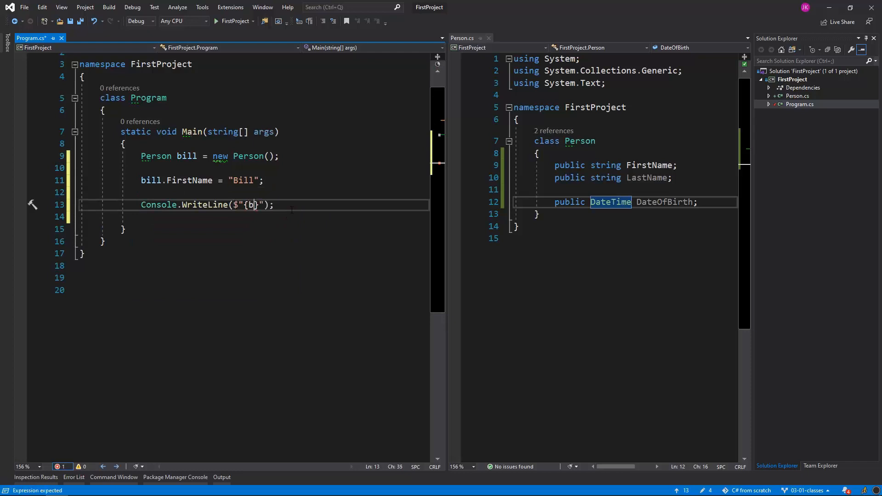
{"action": "type", "text": "ill.FirstName"}
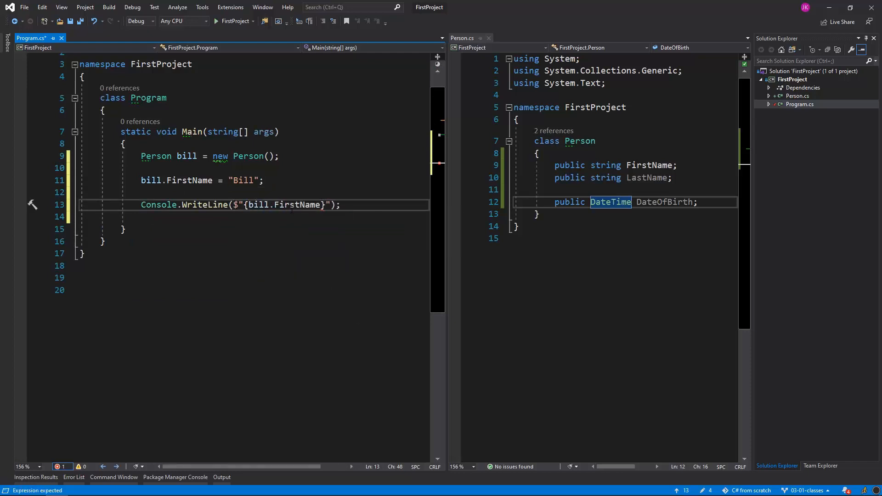
{"action": "type", "text": "{}"}
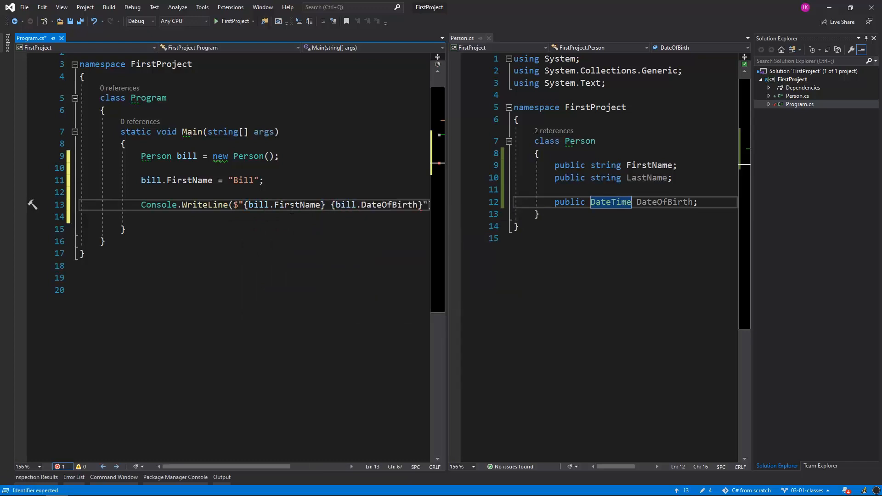
{"action": "key", "text": "ctrl+s"}
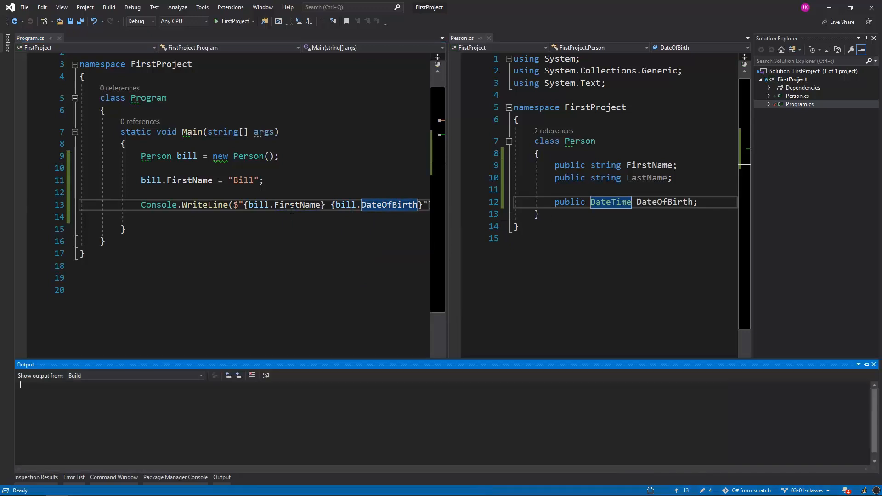
{"action": "left_click", "coordinate": [215, 21]}
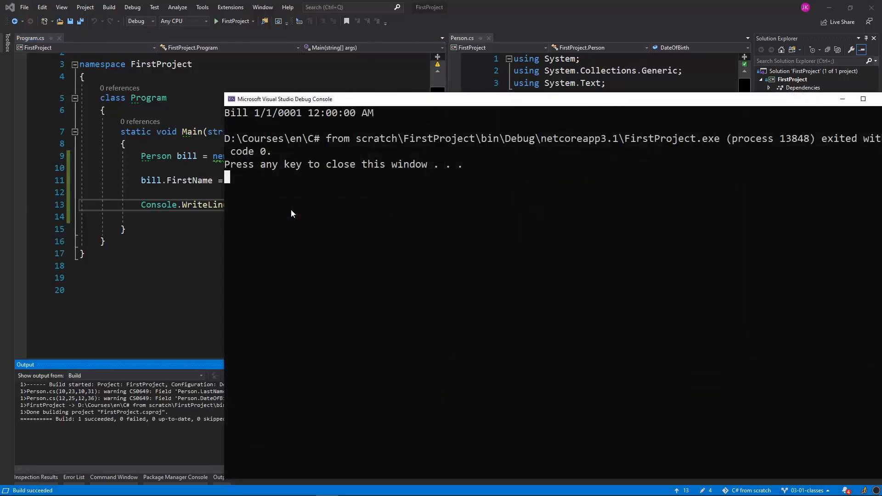